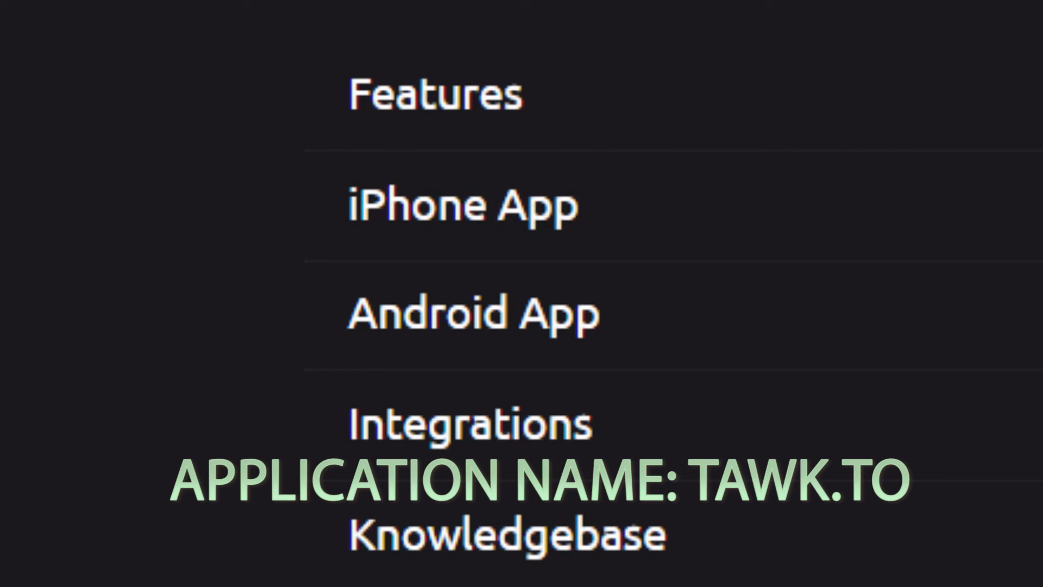
mouse_move(758, 292)
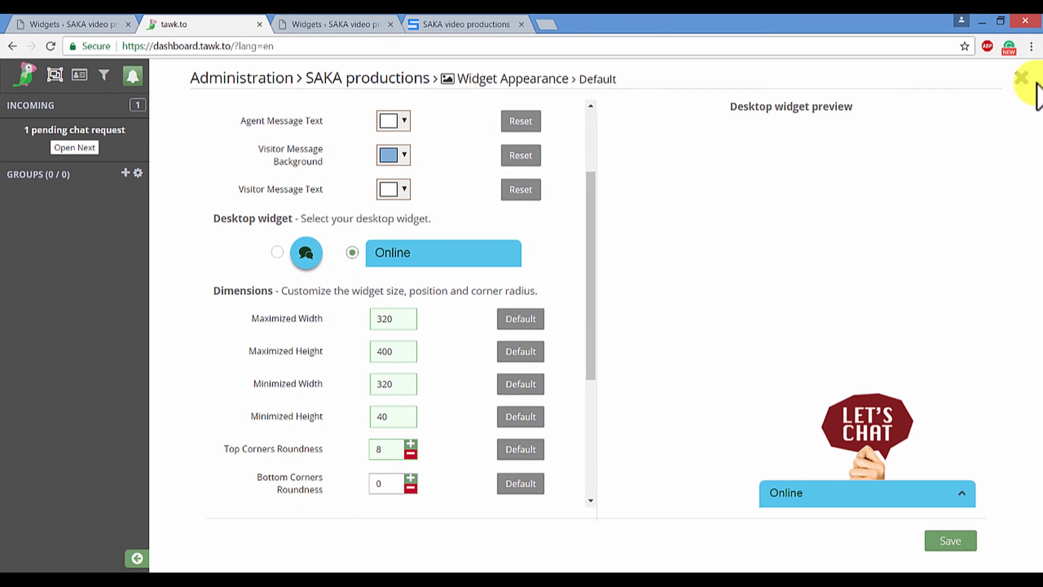
- Leave the Widget Appearance editor and view the Dashboard's live visitor analytics and chat history
left_click(1023, 75)
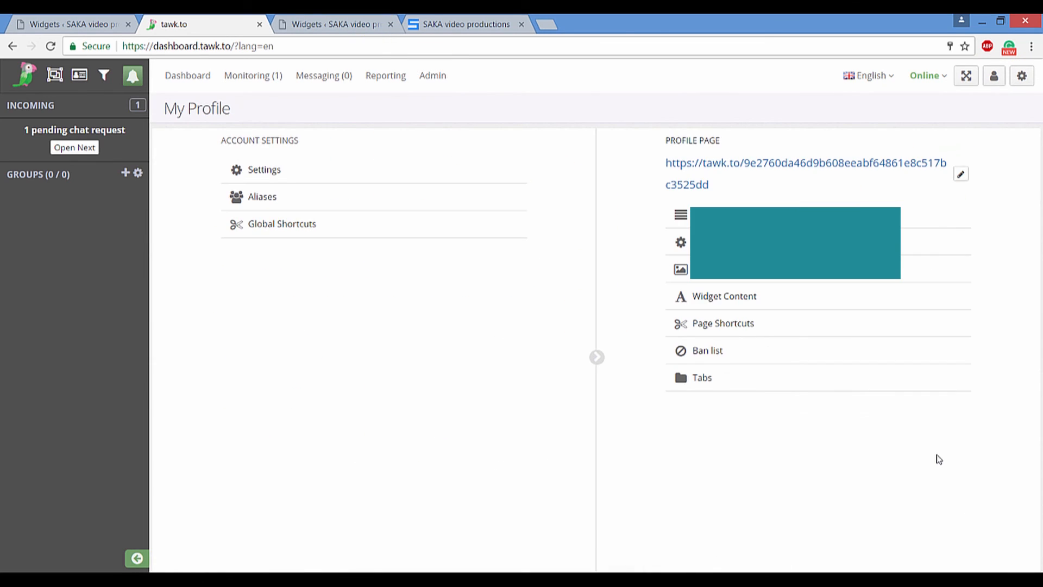
left_click(187, 75)
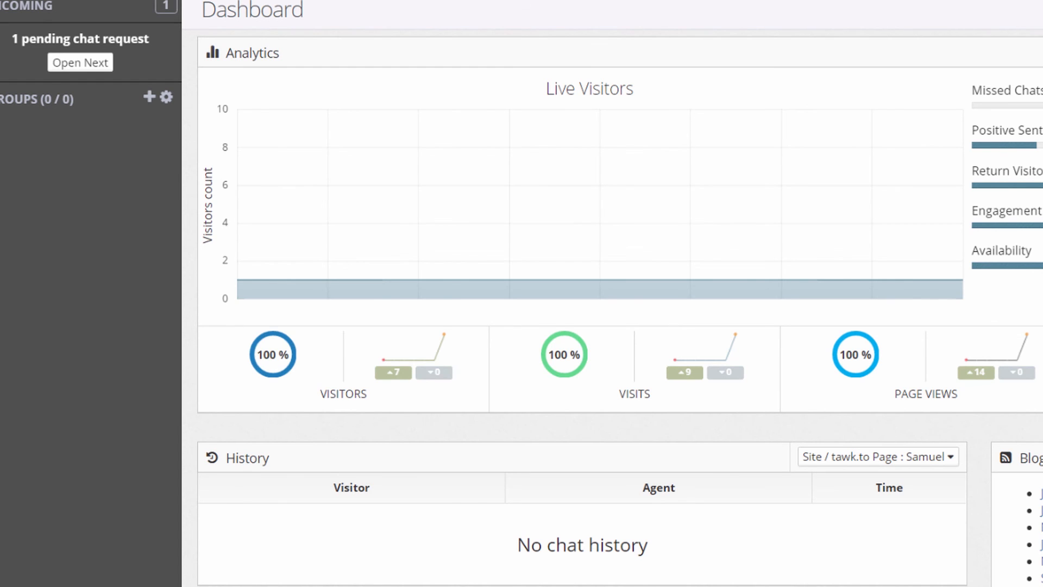
- Review the Default widget's general settings under Admin and close them without saving
left_click(665, 39)
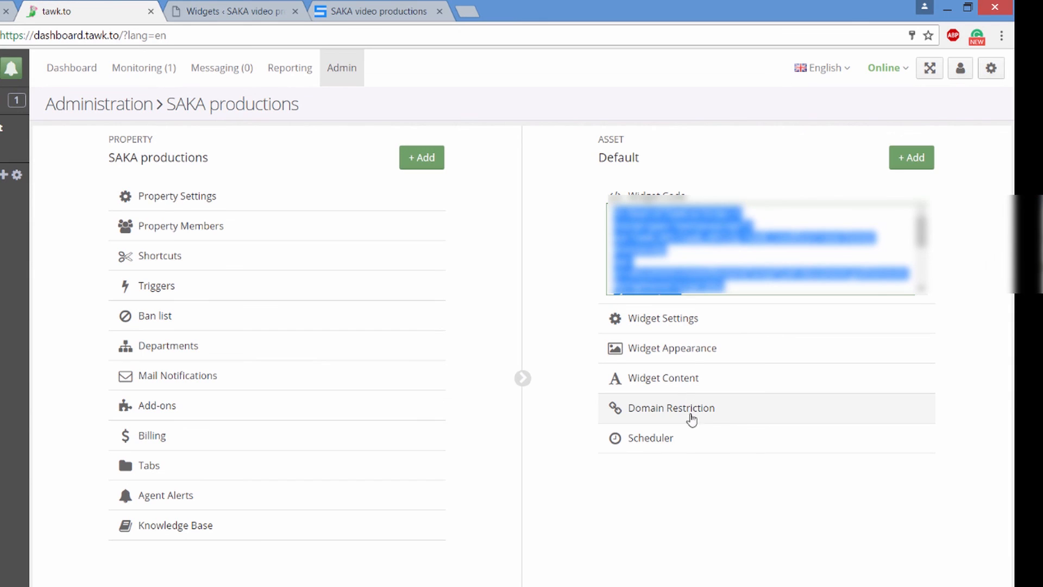
left_click(662, 317)
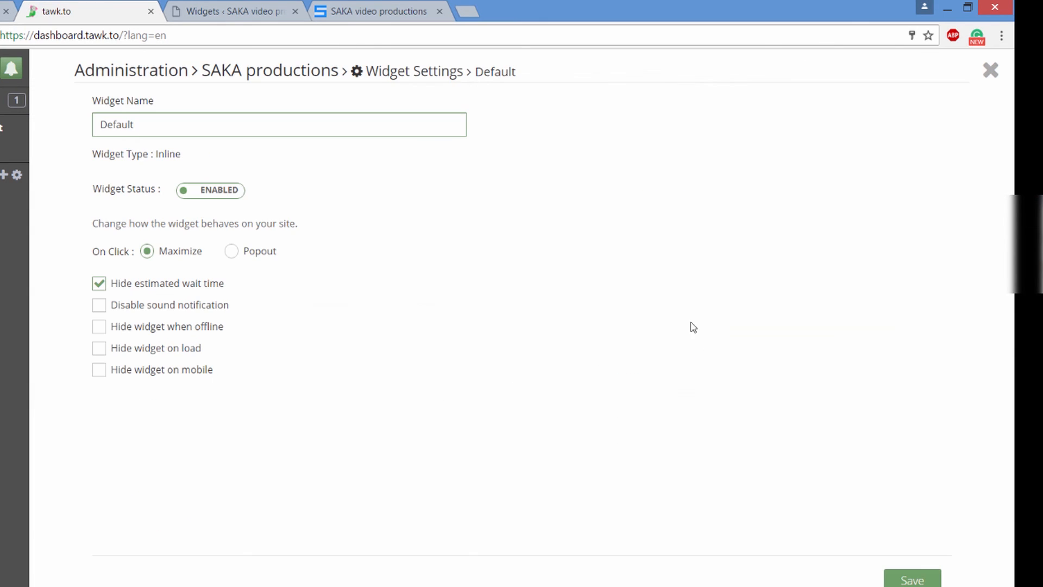
left_click(279, 124)
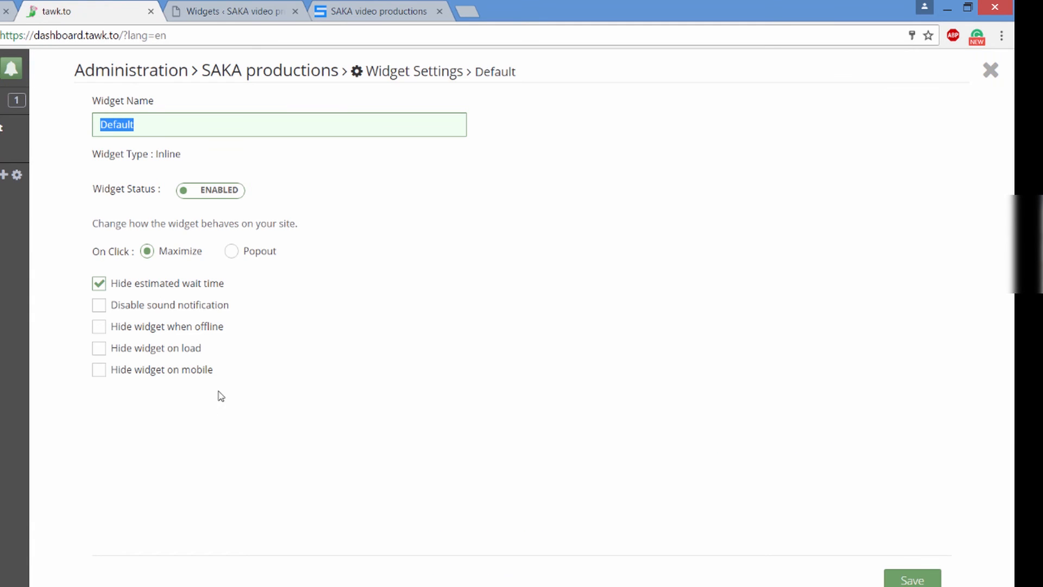
mouse_move(979, 97)
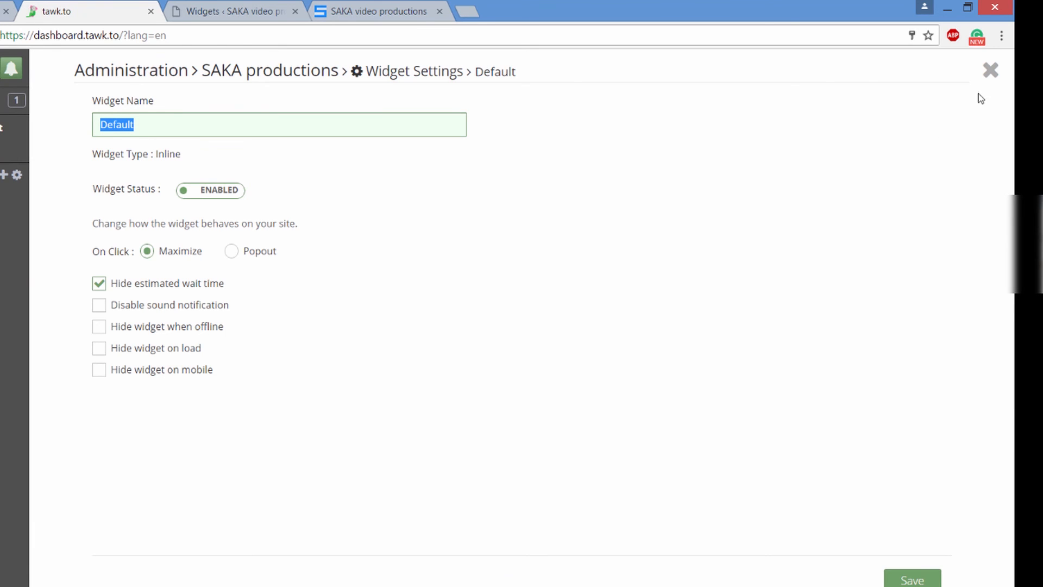
left_click(989, 70)
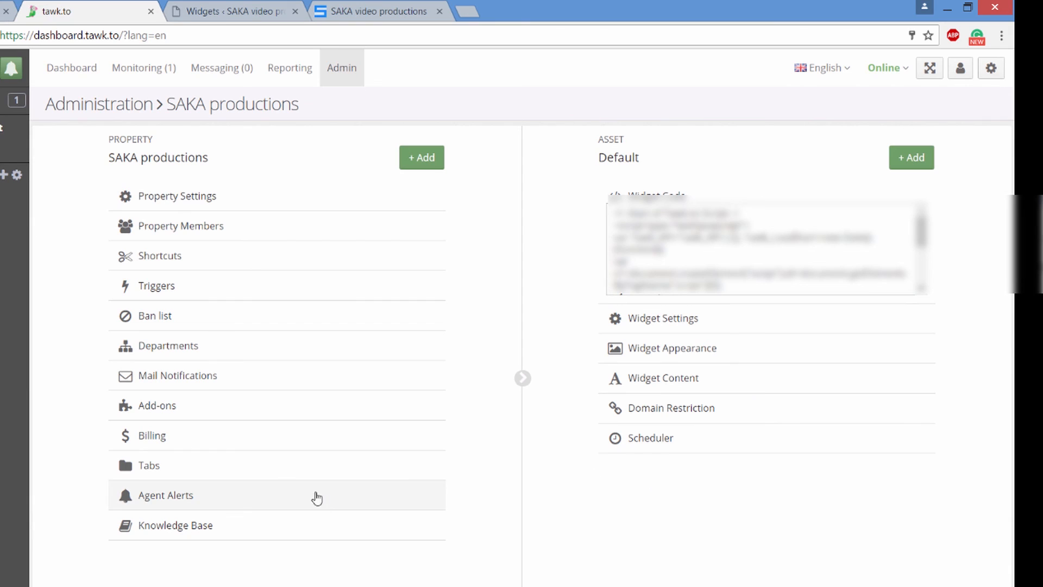
left_click(650, 437)
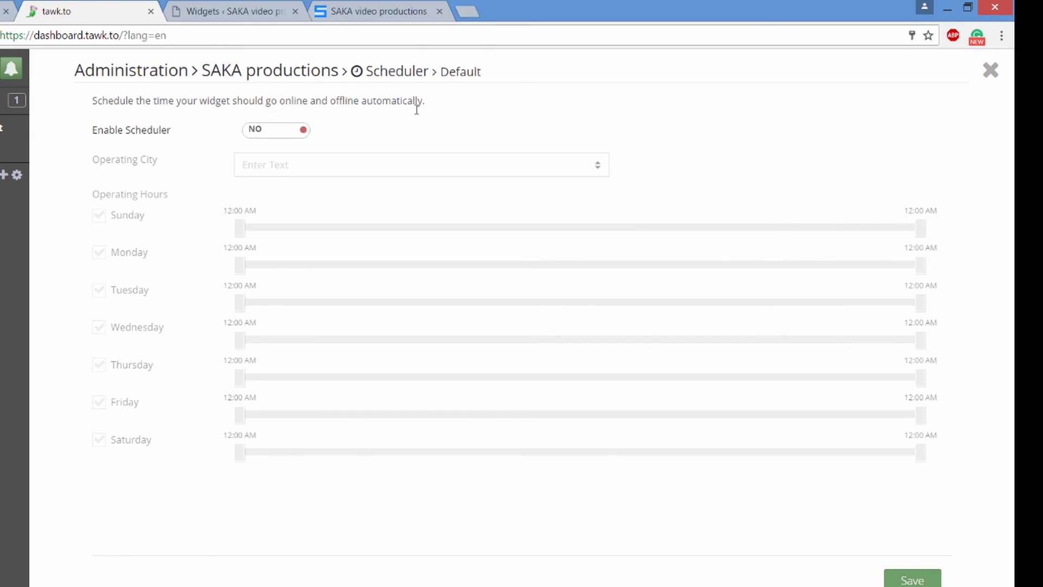
mouse_move(670, 240)
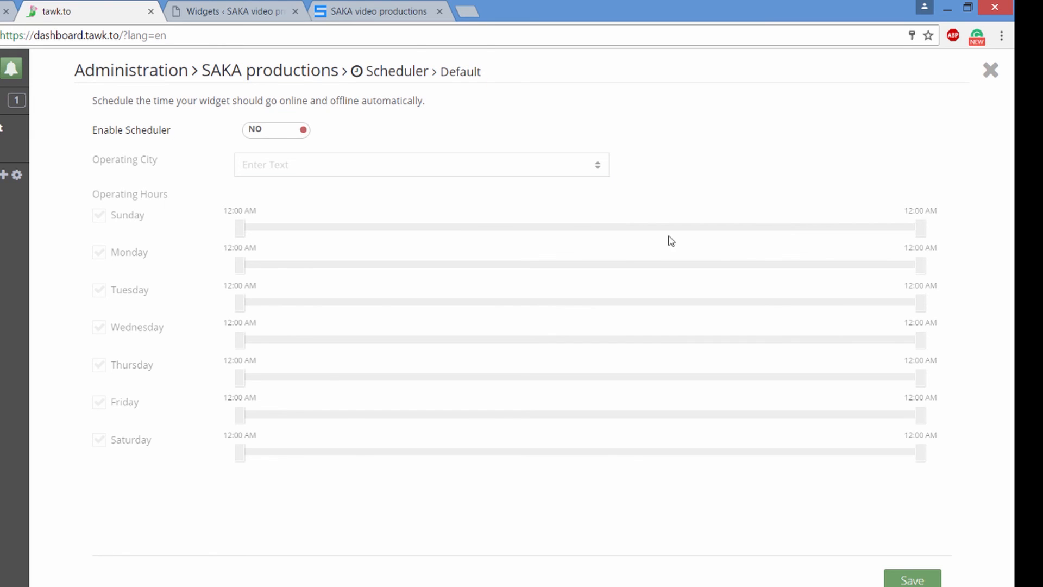
mouse_move(226, 118)
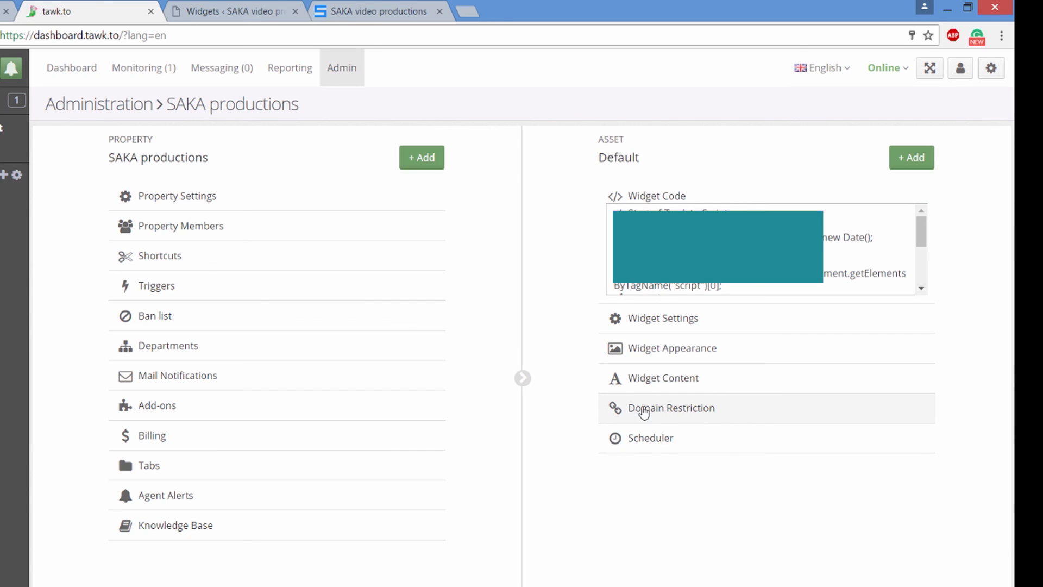
mouse_move(717, 413)
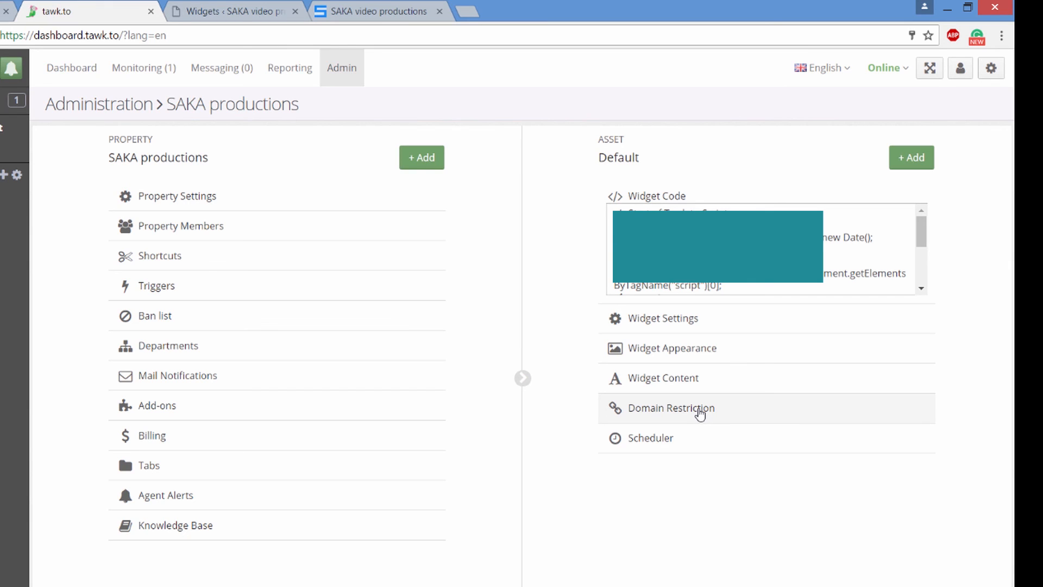
mouse_move(275, 285)
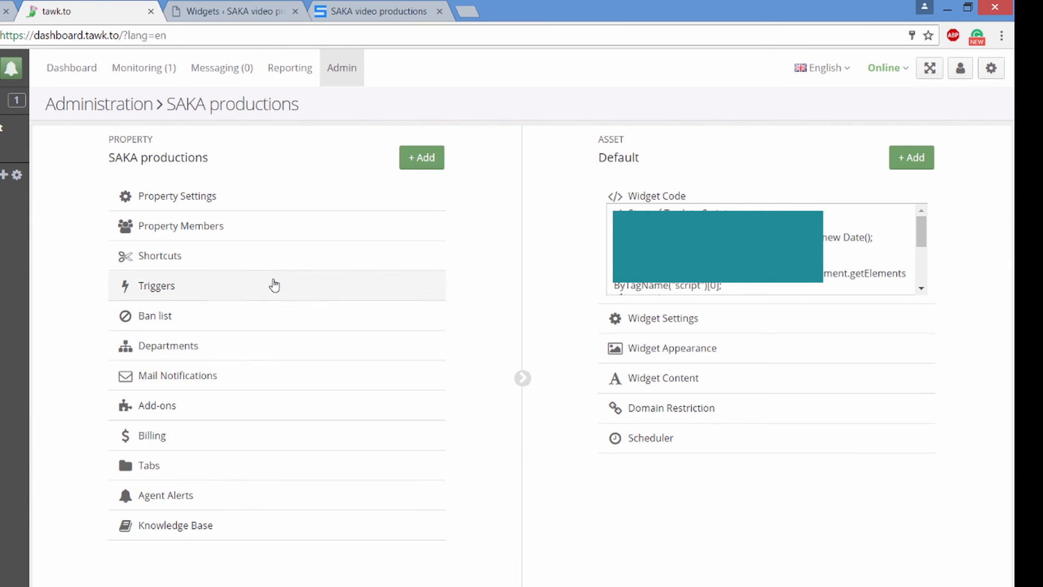
- Start inviting a new property member, browse the available roles, then cancel the invitation
left_click(168, 345)
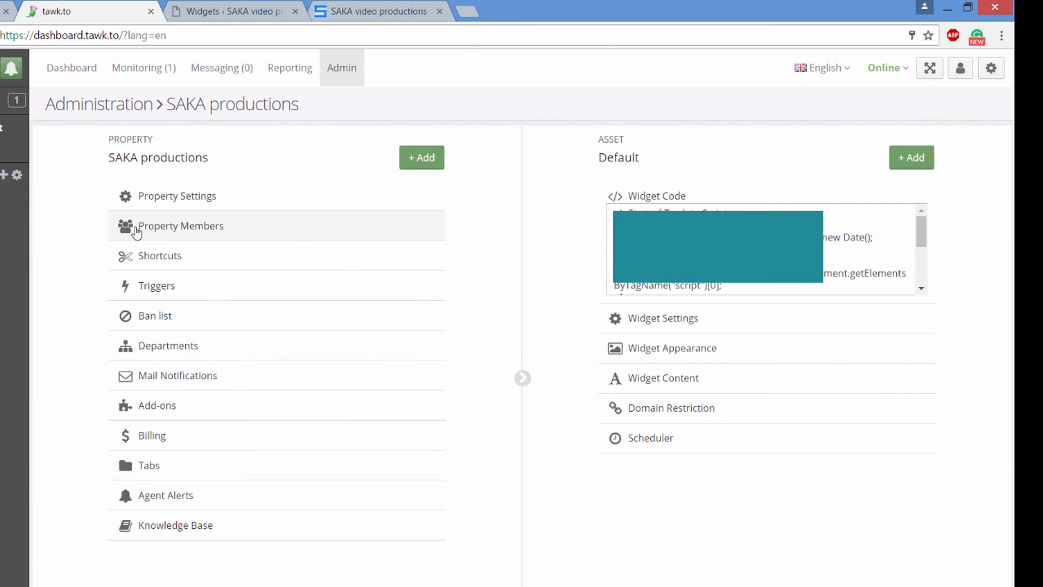
left_click(181, 226)
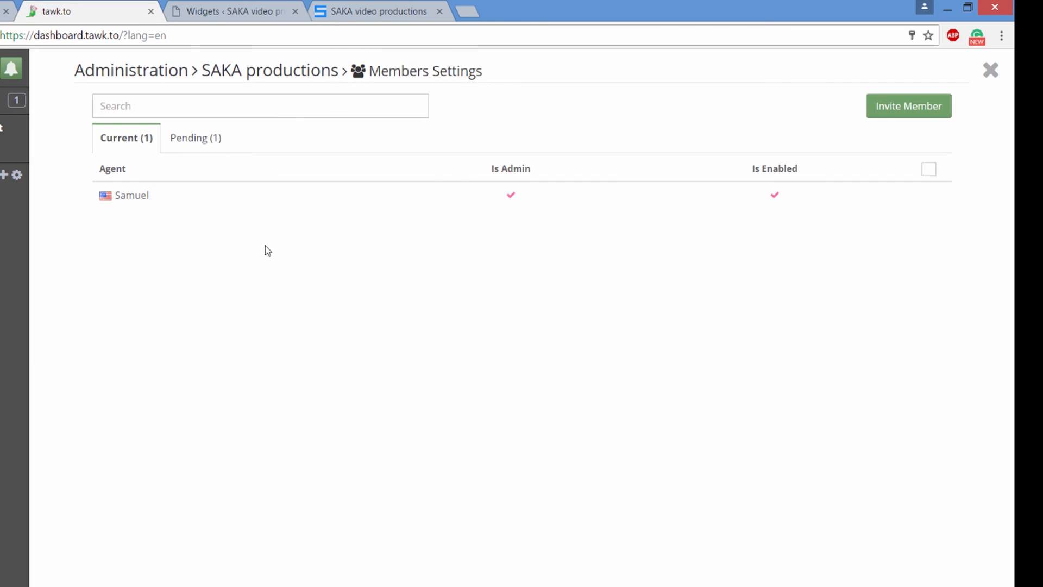
mouse_move(464, 158)
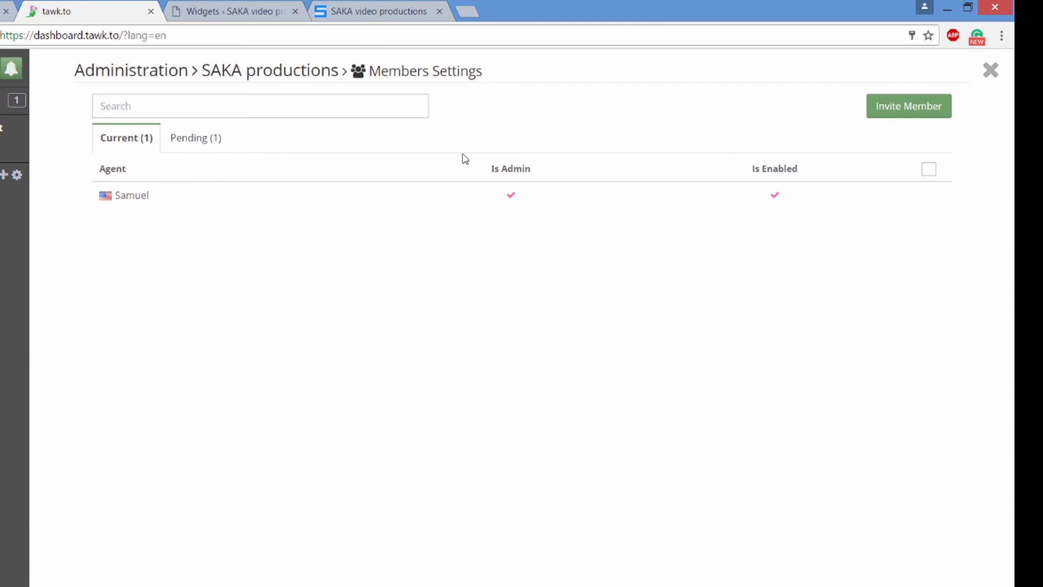
left_click(907, 106)
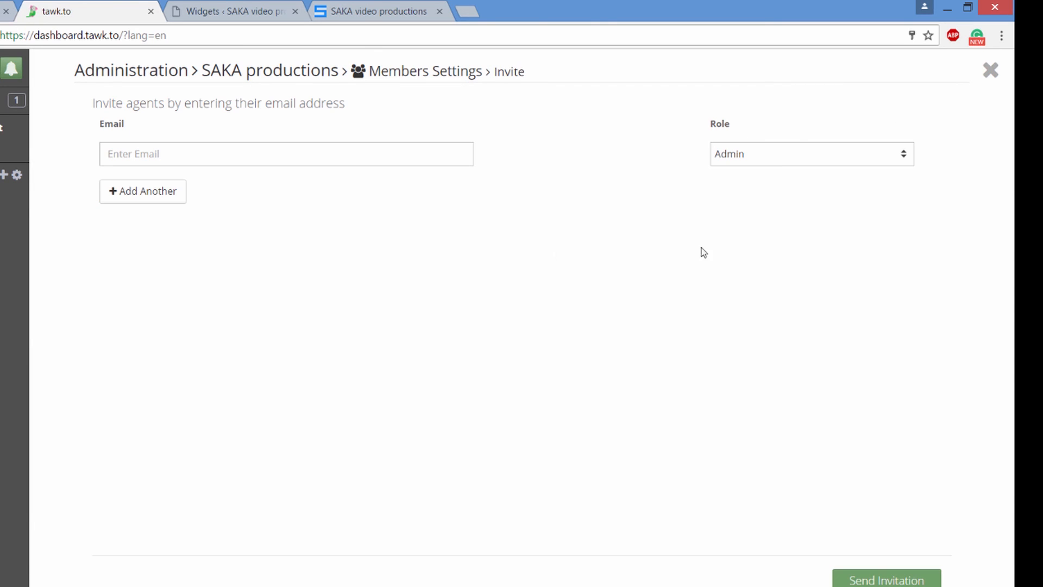
left_click(286, 153)
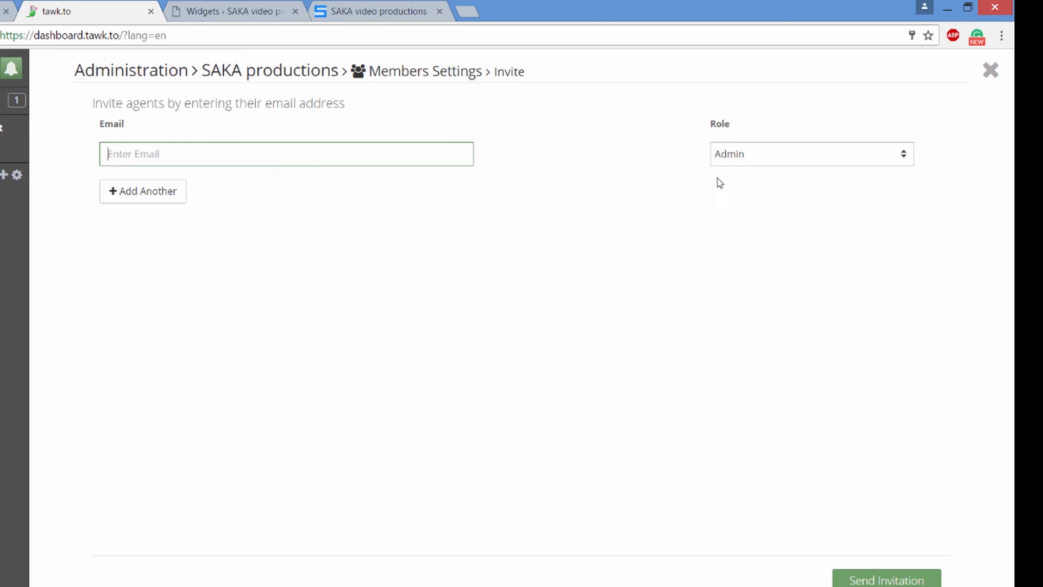
left_click(809, 154)
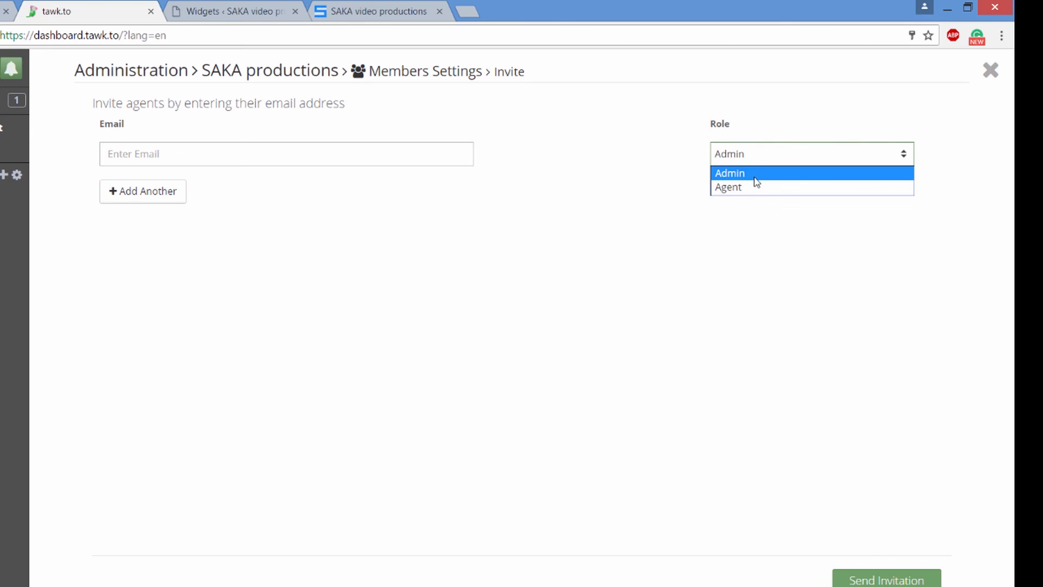
left_click(729, 173)
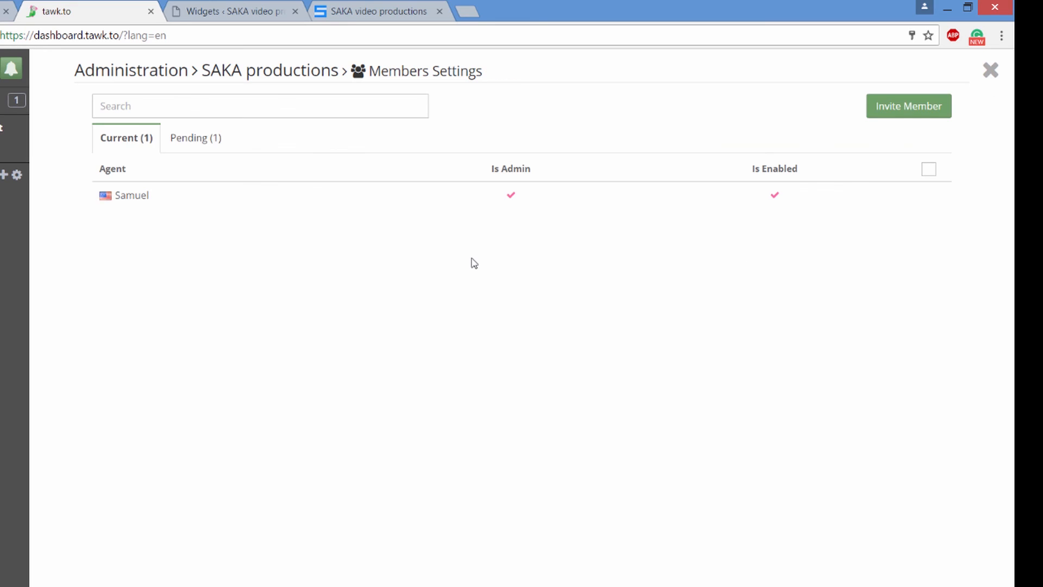
mouse_move(475, 258)
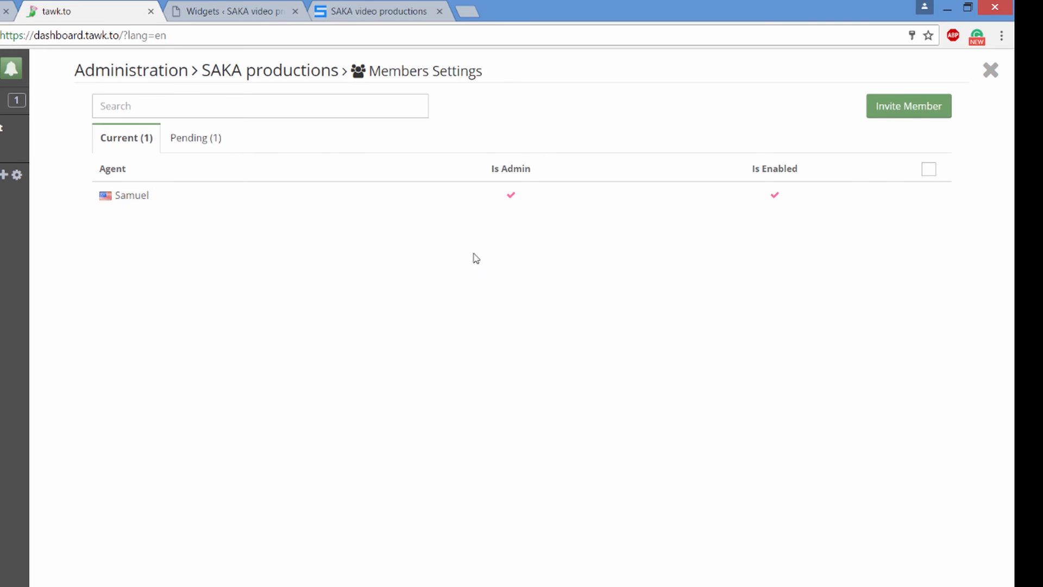
mouse_move(781, 285)
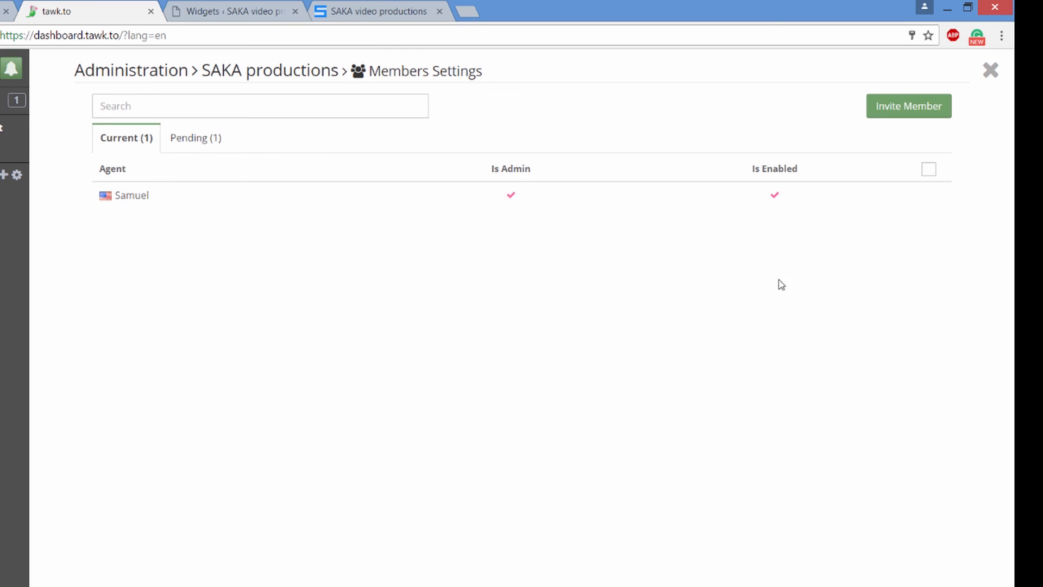
mouse_move(371, 344)
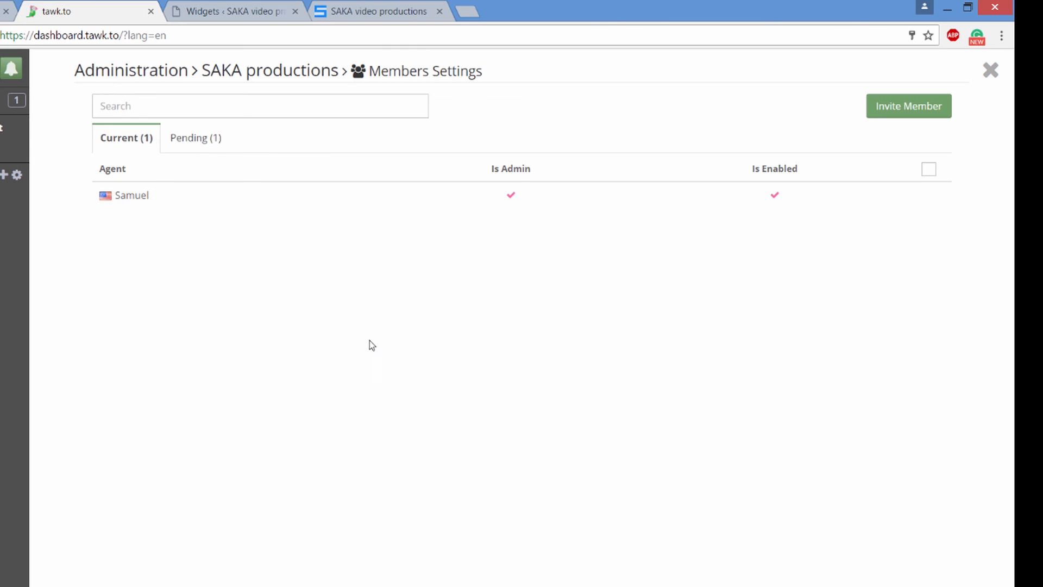
mouse_move(203, 234)
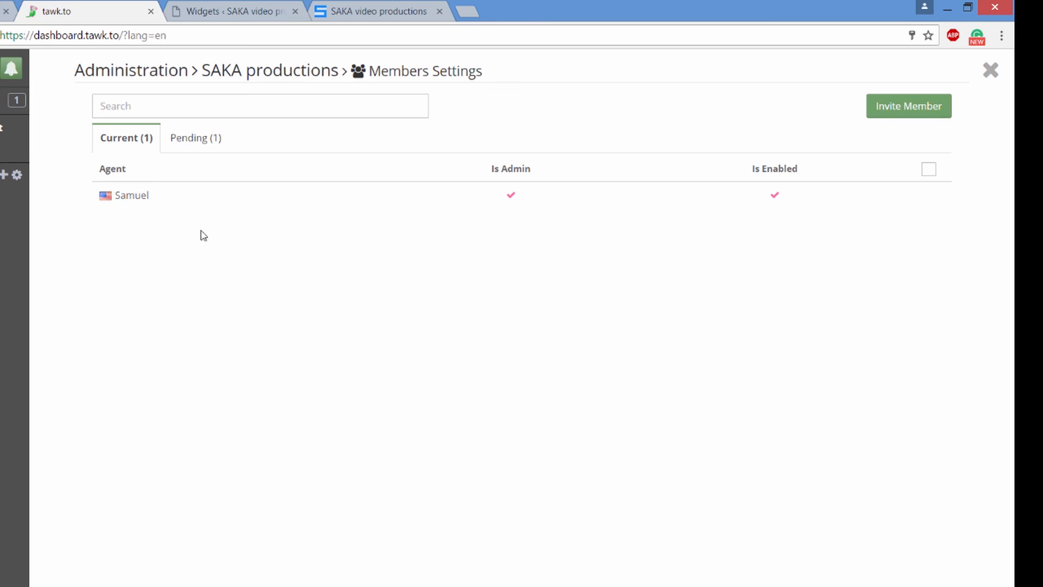
mouse_move(883, 147)
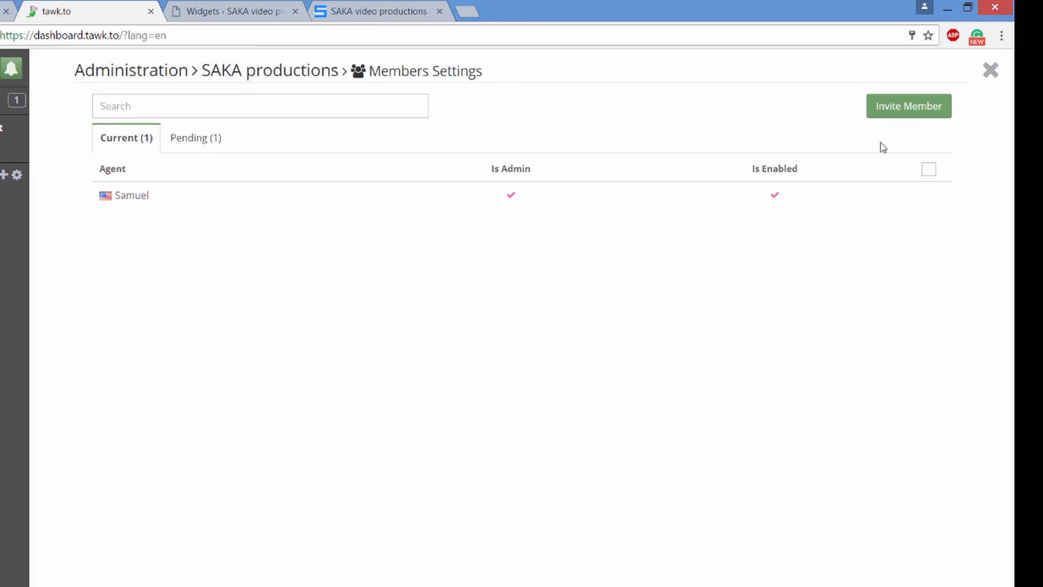
- Close Members Settings to return to the SAKA productions administration overview
left_click(990, 70)
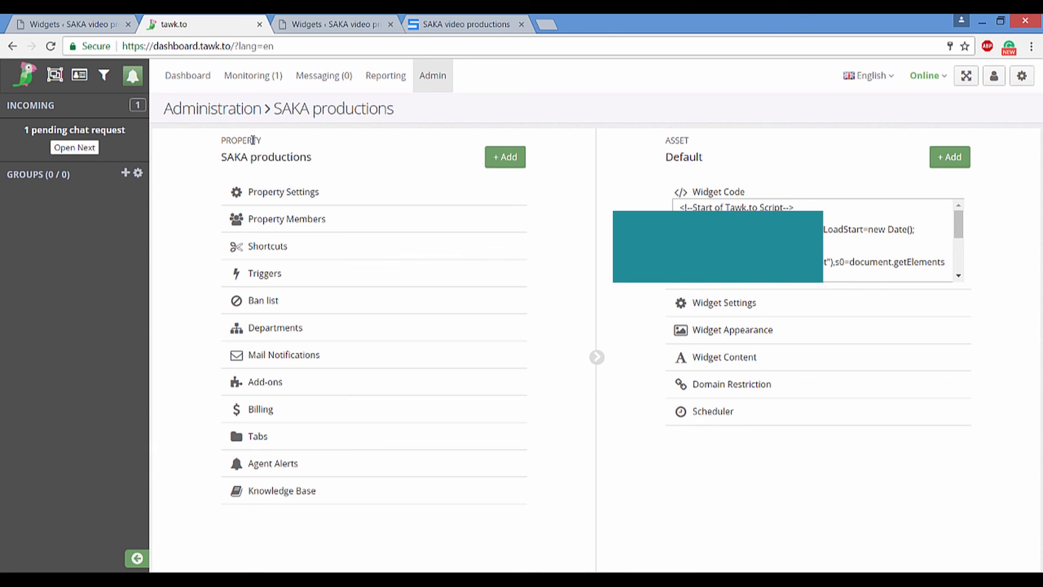
- Minimize the chat widget on the SAKA video productions site, check WordPress widgets, return to tawk.to
left_click(461, 24)
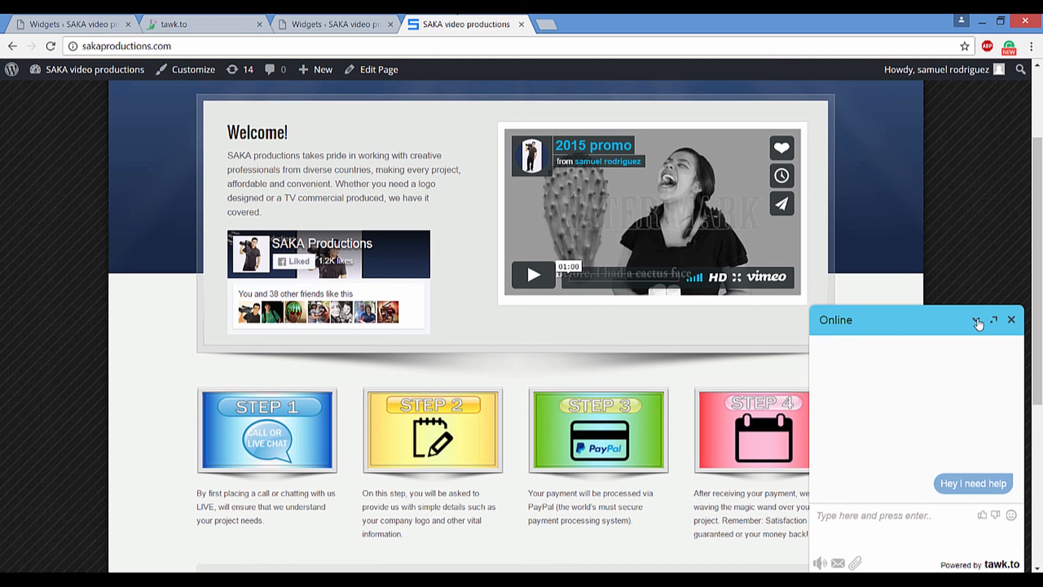
left_click(980, 320)
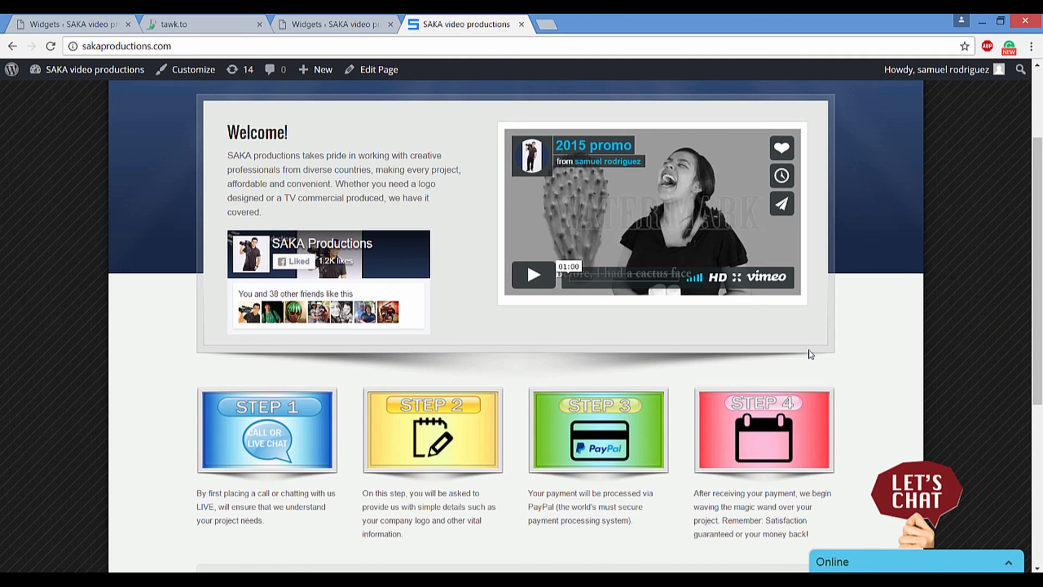
mouse_move(499, 317)
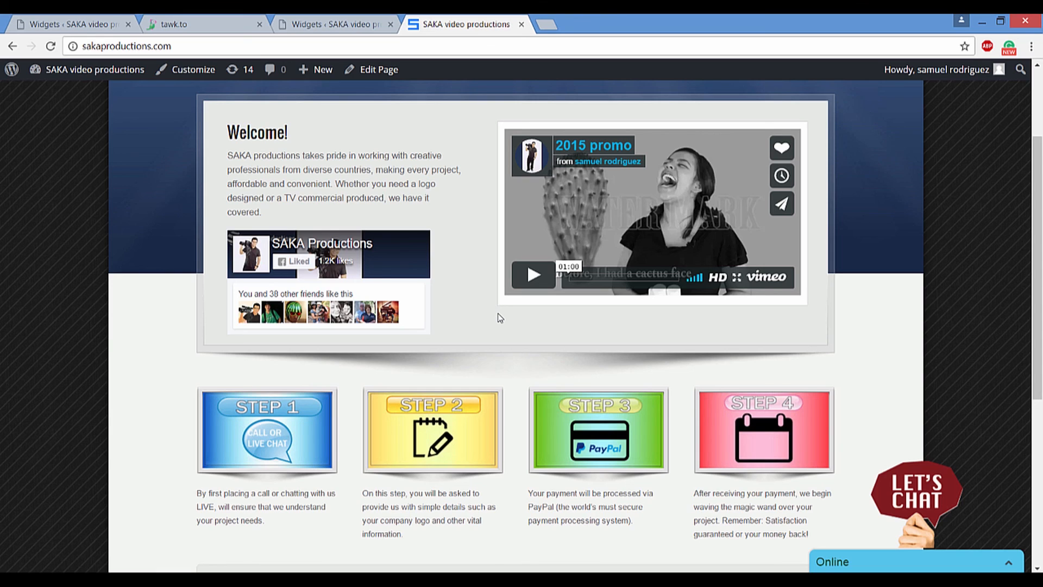
left_click(333, 24)
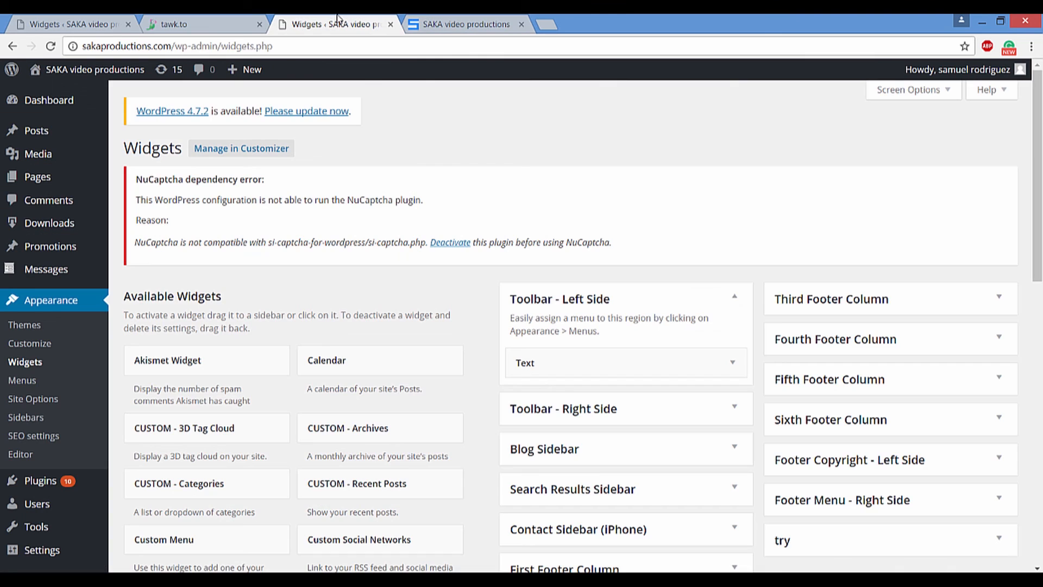
left_click(192, 23)
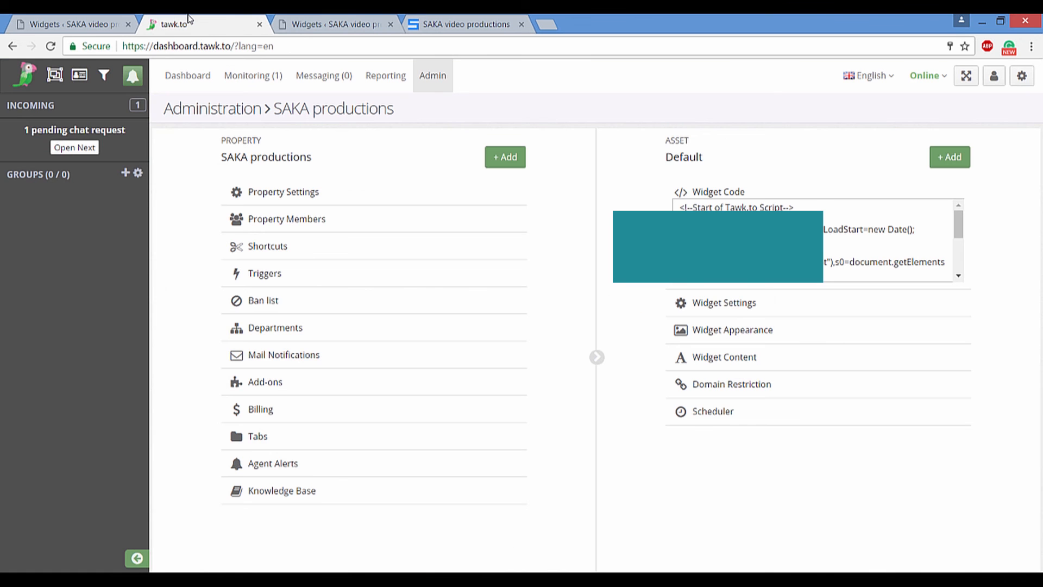